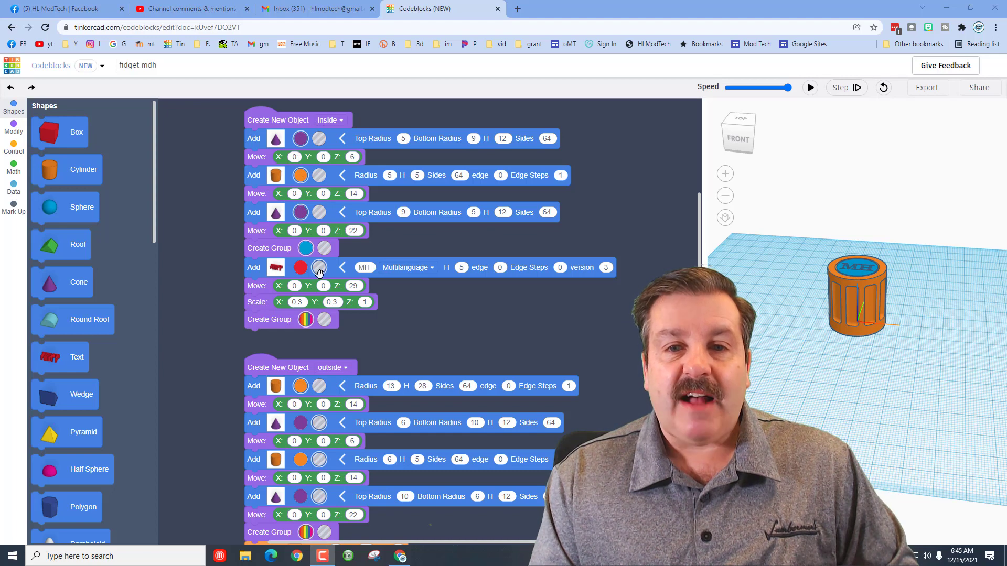
pyautogui.moveTo(853, 271)
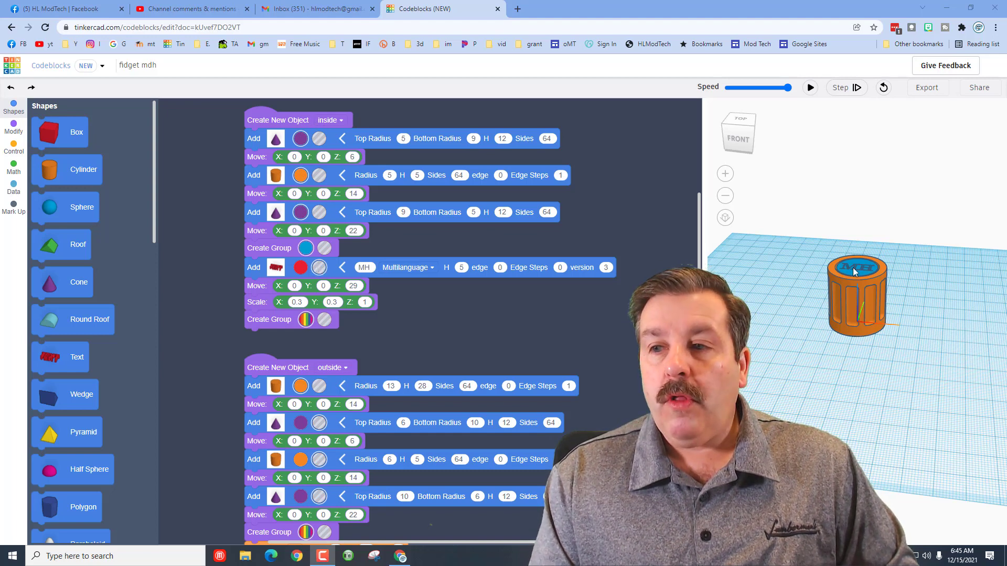
# Review the inside/outside code, check the cone's colour (kept purple), and show the Modify blocks
pyautogui.scroll(-3)
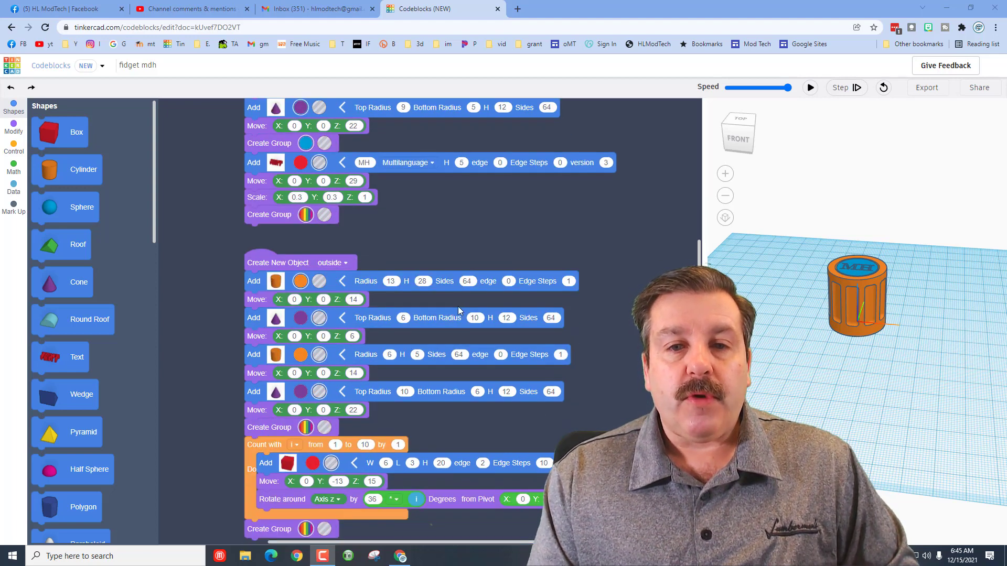
pyautogui.scroll(-3)
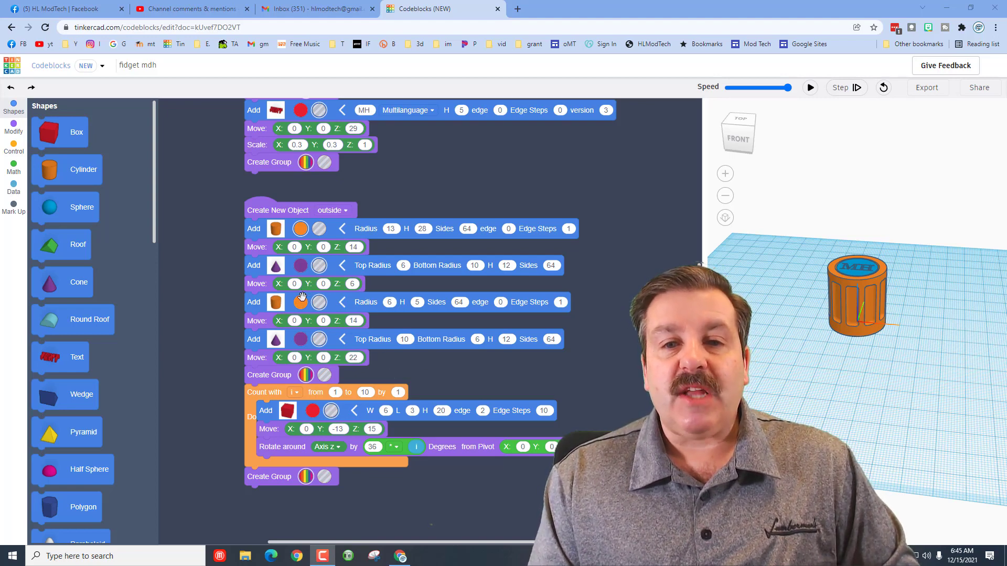
pyautogui.click(300, 265)
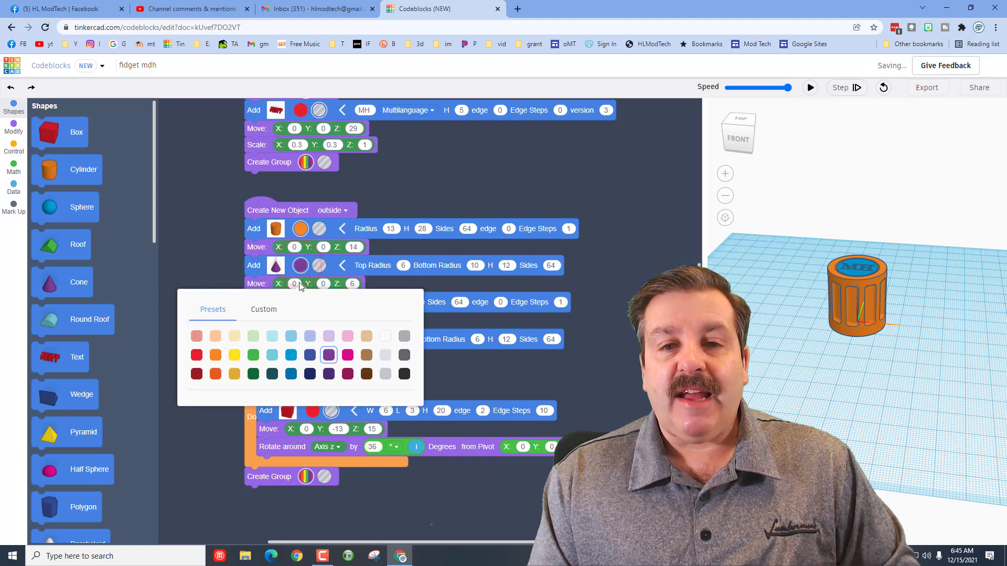
pyautogui.click(215, 389)
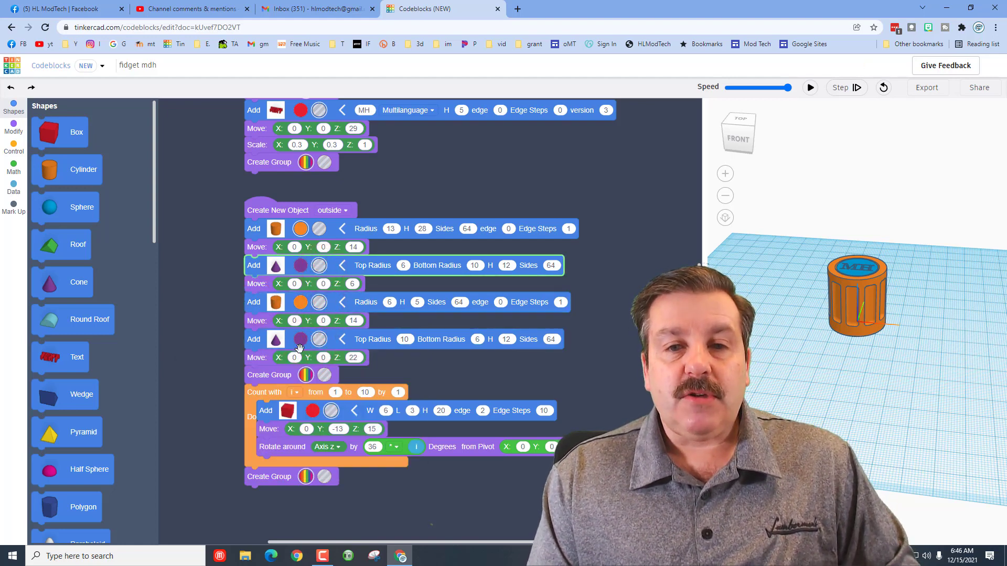
pyautogui.click(14, 126)
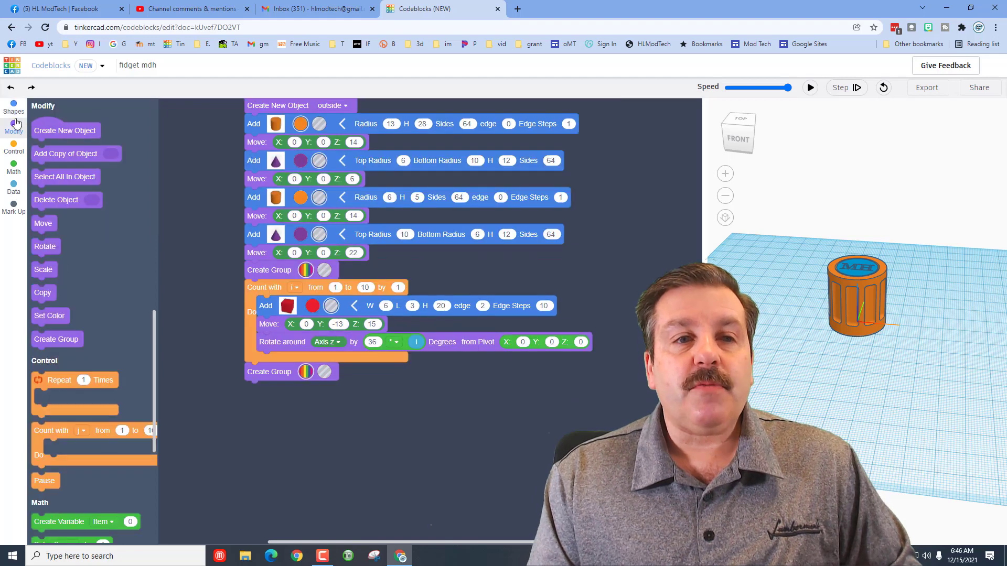
pyautogui.moveTo(64, 153)
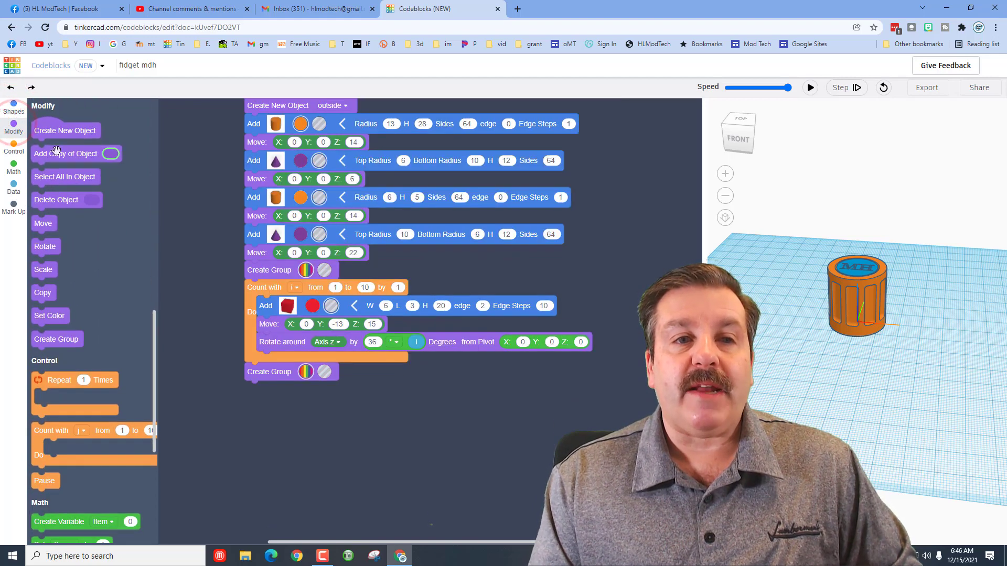
# Create a new object below the code and name its variable test
pyautogui.moveTo(65, 130); pyautogui.dragTo(324, 420)
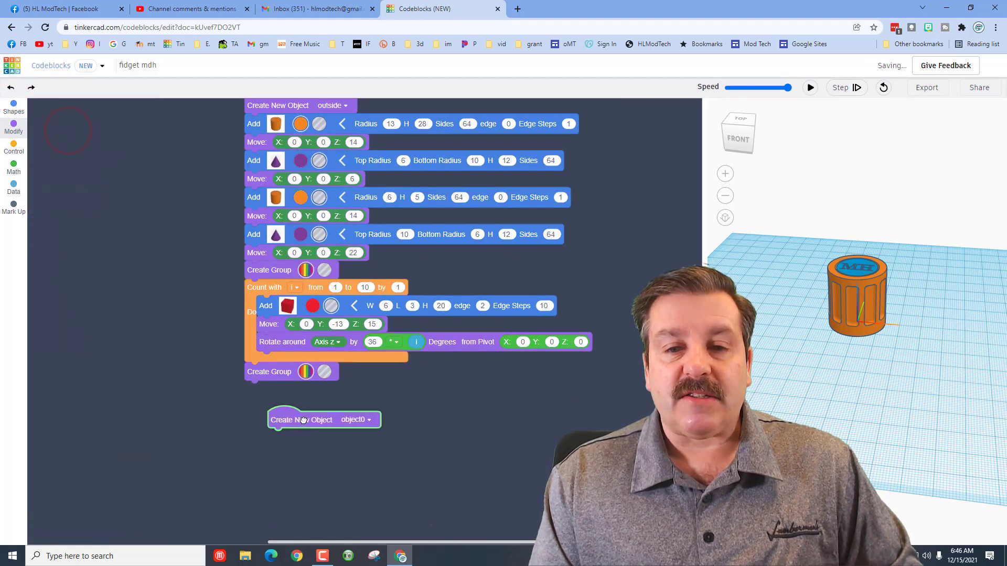
pyautogui.click(368, 419)
pyautogui.write('test')
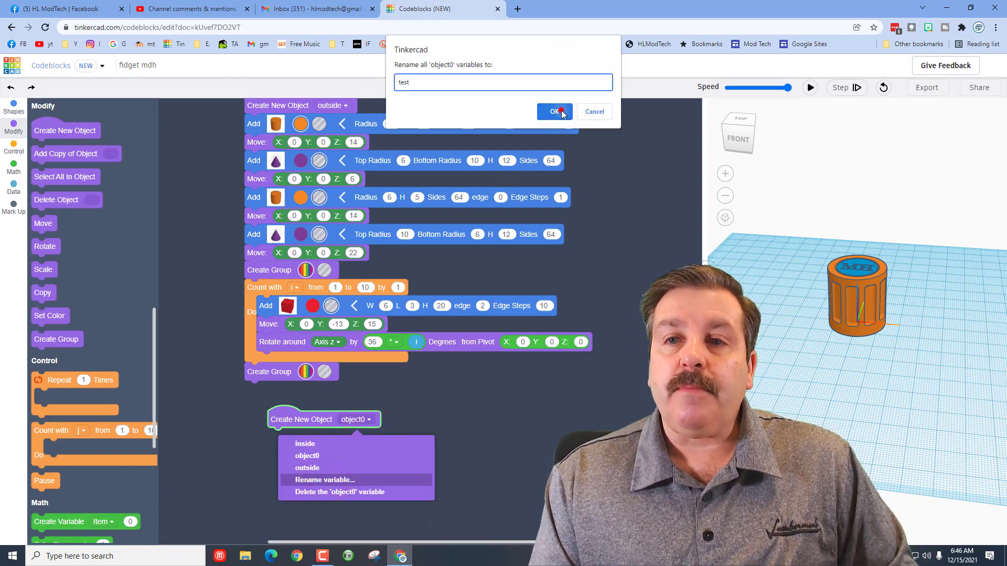
pyautogui.click(554, 112)
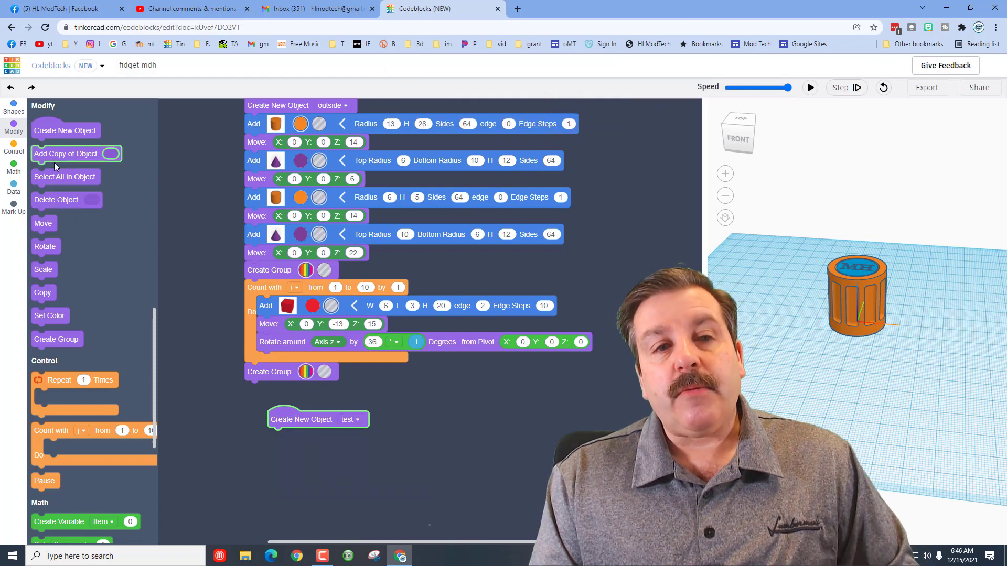
# Add two Copy of Object blocks to test, copying the inside and outside objects
pyautogui.moveTo(64, 153); pyautogui.dragTo(302, 436)
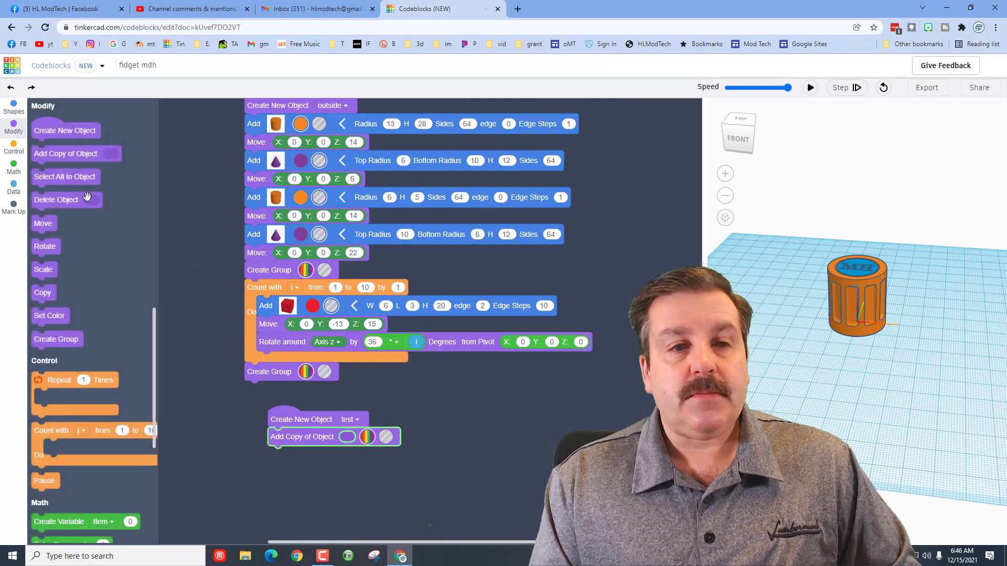
pyautogui.rightClick(302, 437)
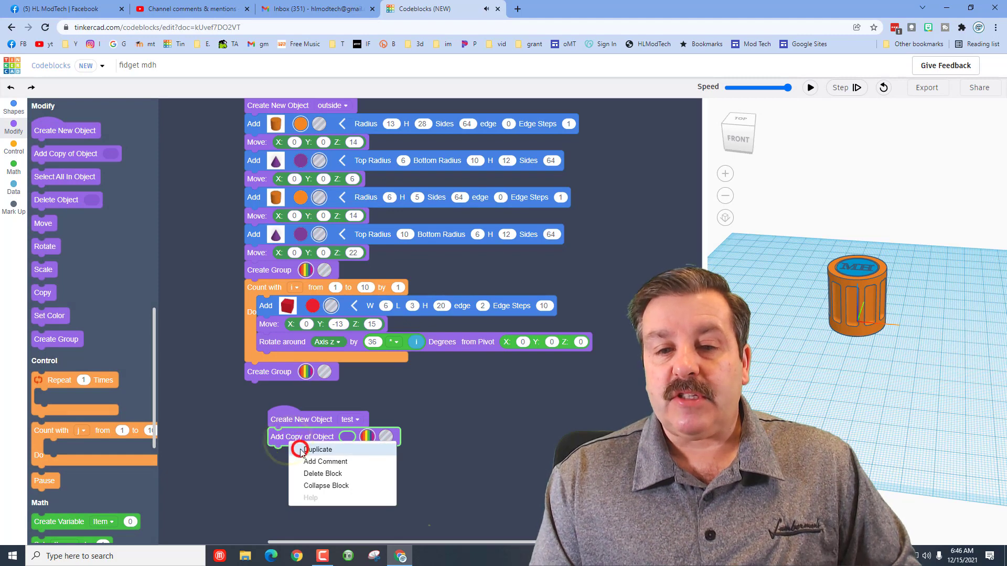
pyautogui.click(319, 449)
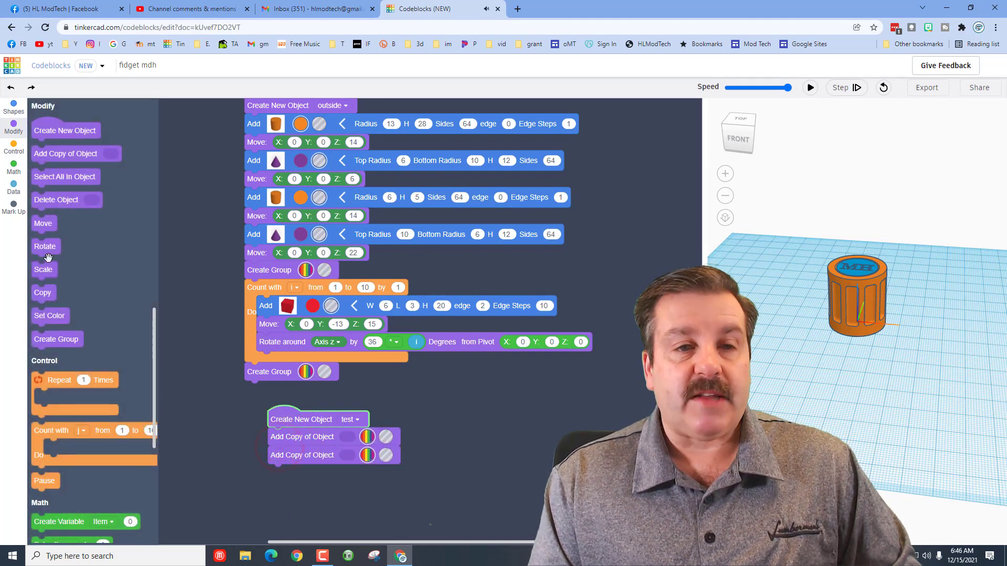
pyautogui.scroll(-3)
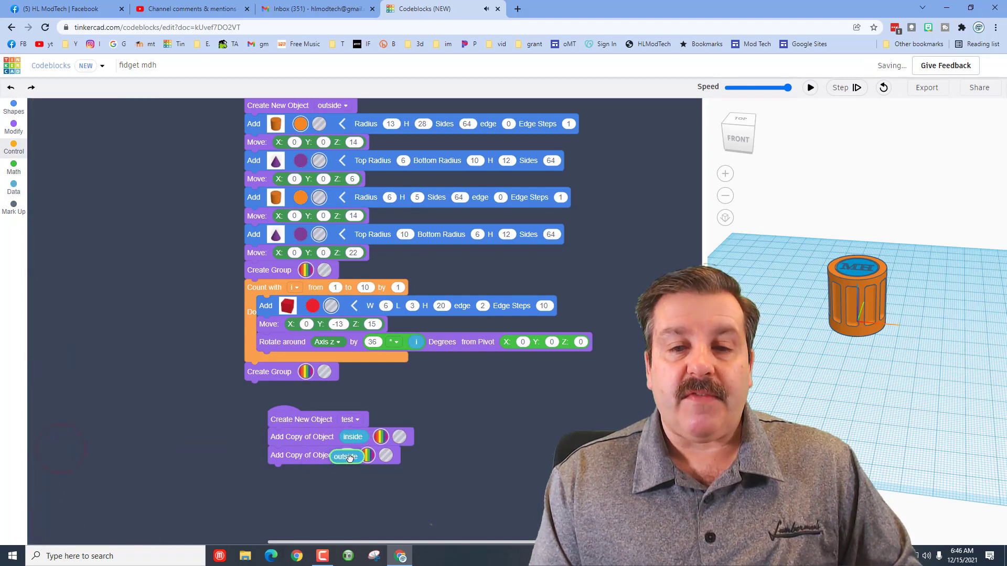
pyautogui.click(13, 107)
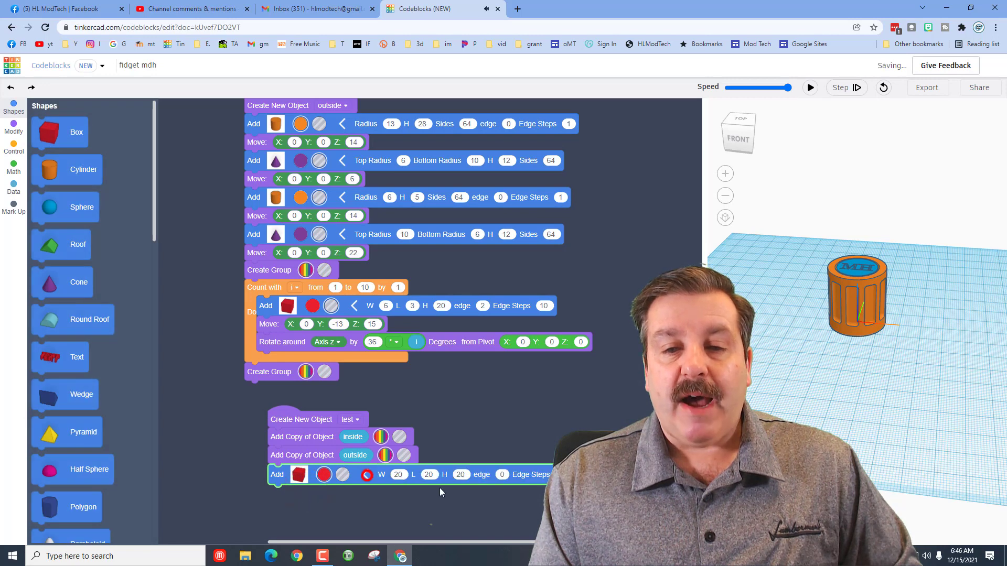
# Size the test box 40 tall and move it to X 0, Y -10, Z 20
pyautogui.click(461, 474)
pyautogui.write('40')
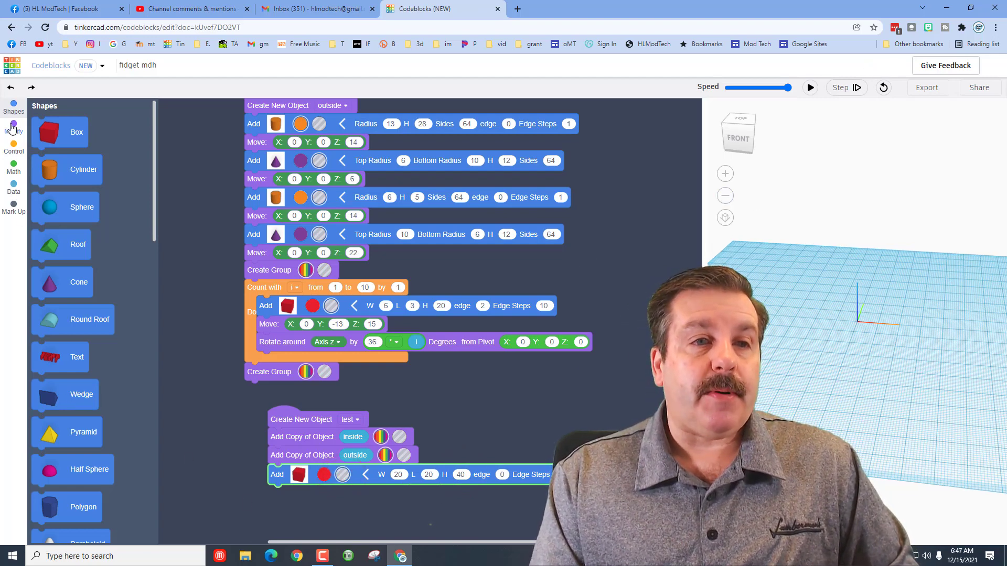
pyautogui.click(14, 127)
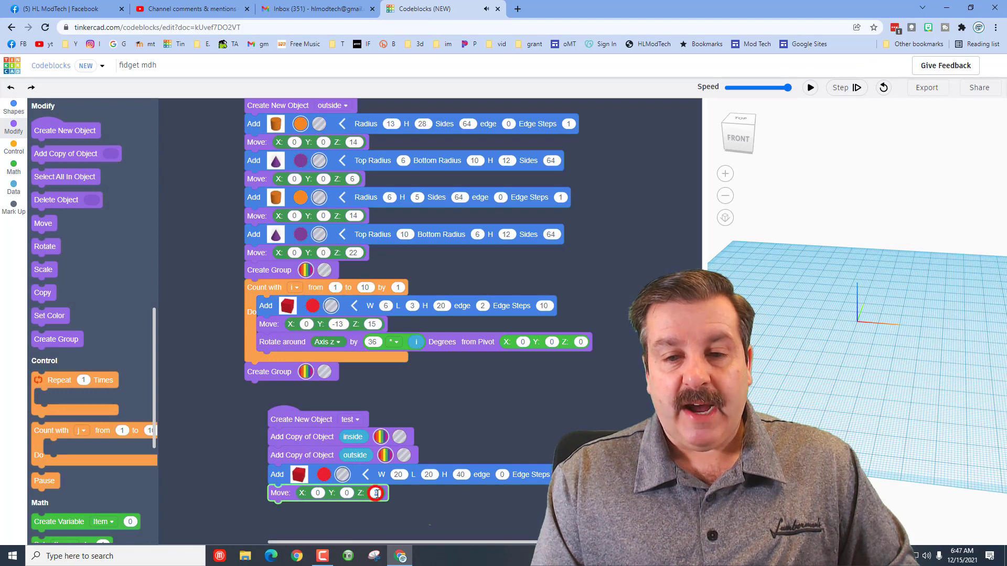
pyautogui.write('20')
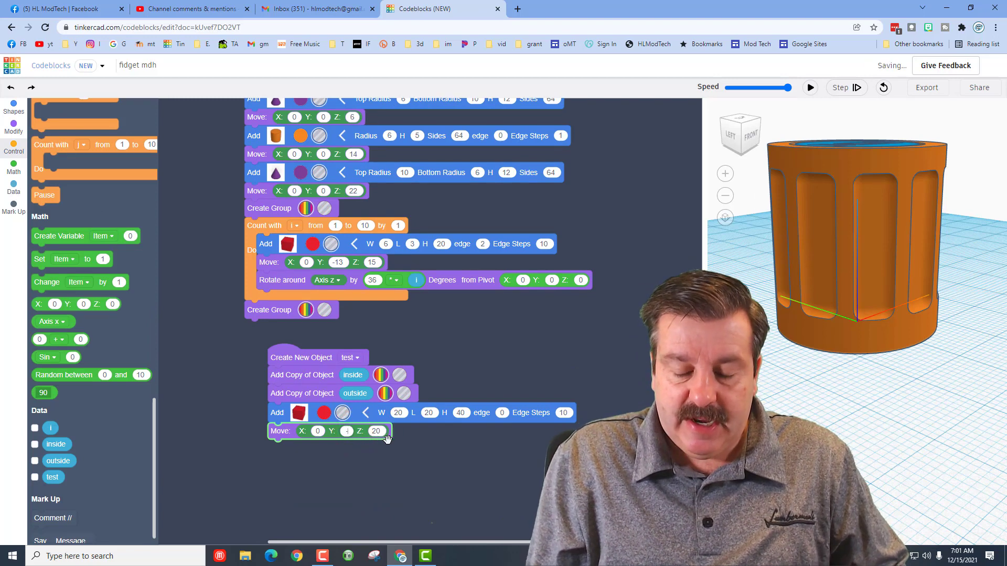
pyautogui.write('-10')
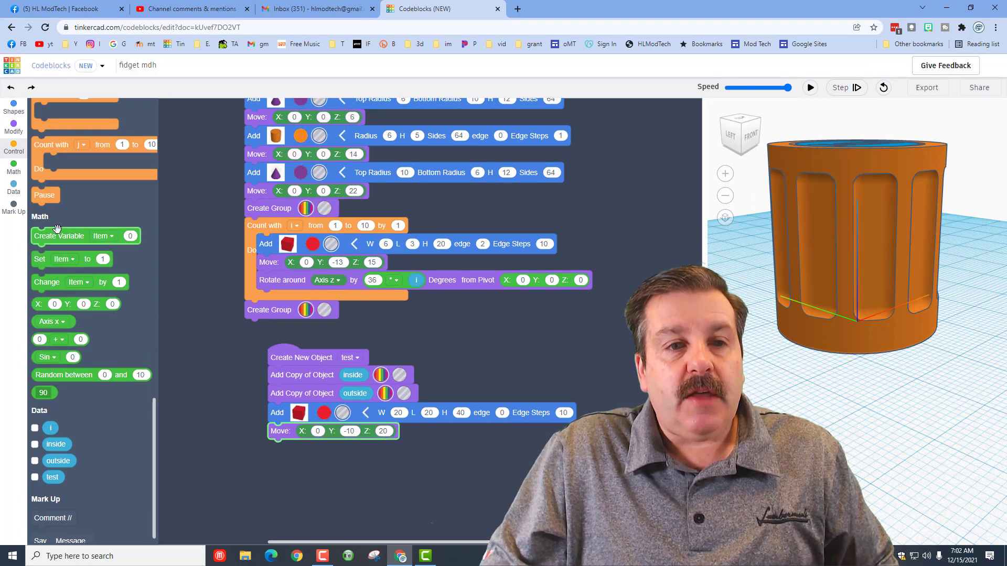
# Group the test object's contents and delete the inside and outside objects
pyautogui.click(14, 127)
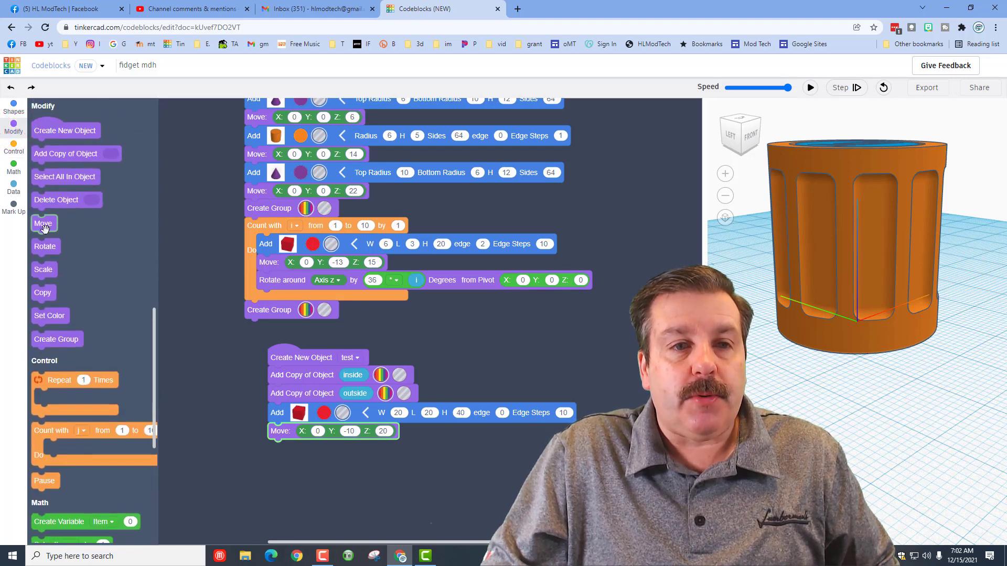
pyautogui.moveTo(56, 338); pyautogui.dragTo(282, 445)
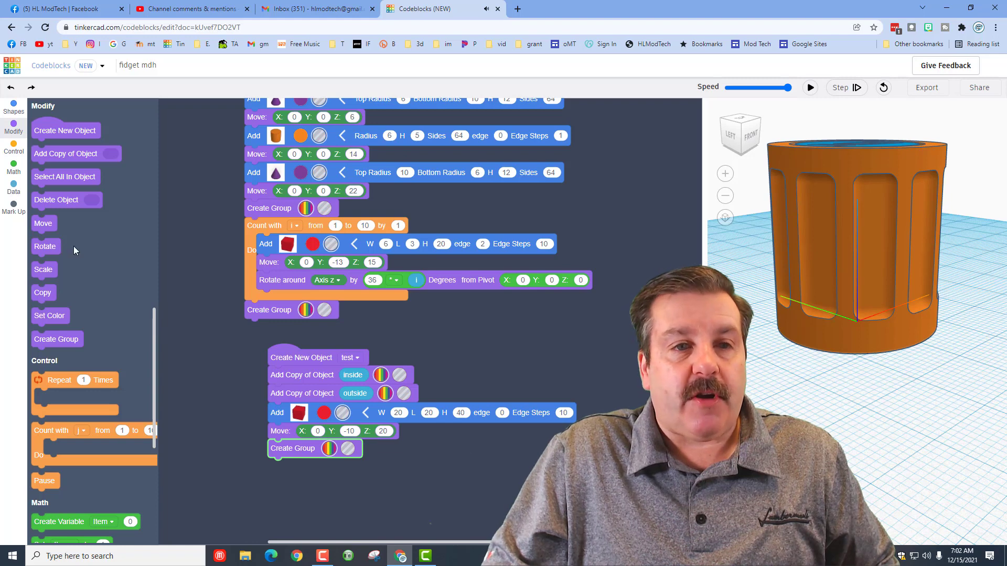
pyautogui.moveTo(56, 200); pyautogui.dragTo(290, 469)
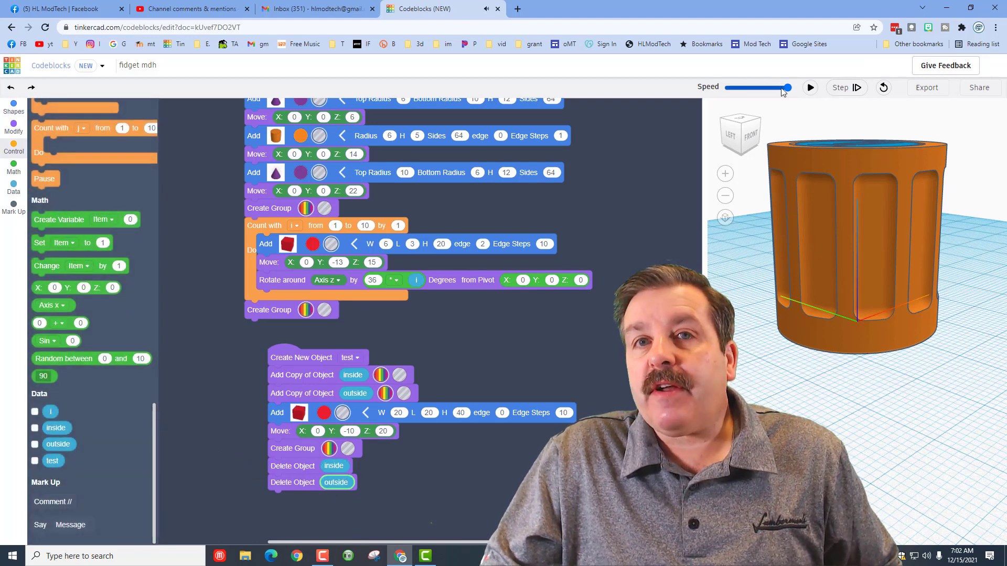
# Run the code to render the cylinder sliced open, exposing its hollow interior and ribs
pyautogui.click(809, 87)
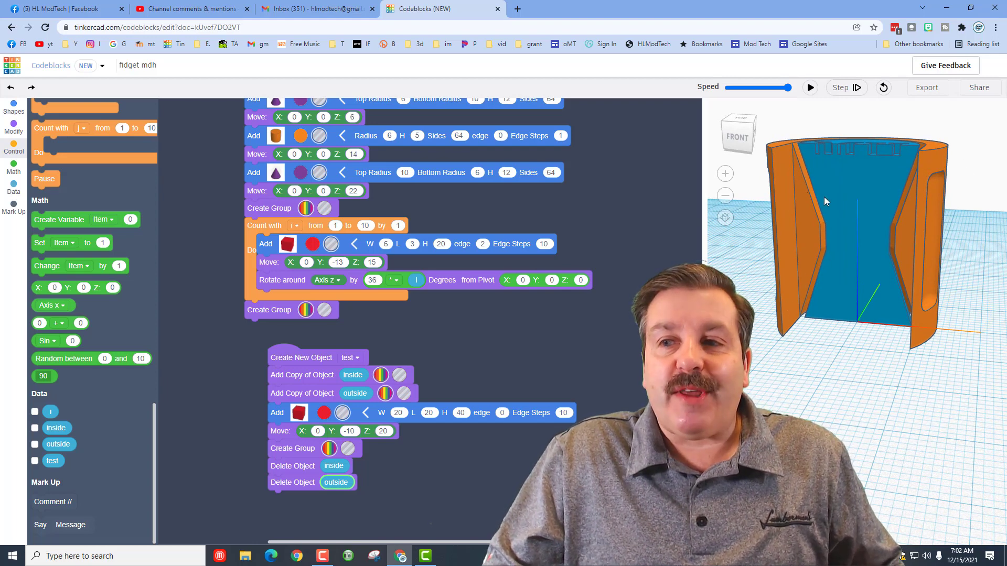
pyautogui.moveTo(849, 214)
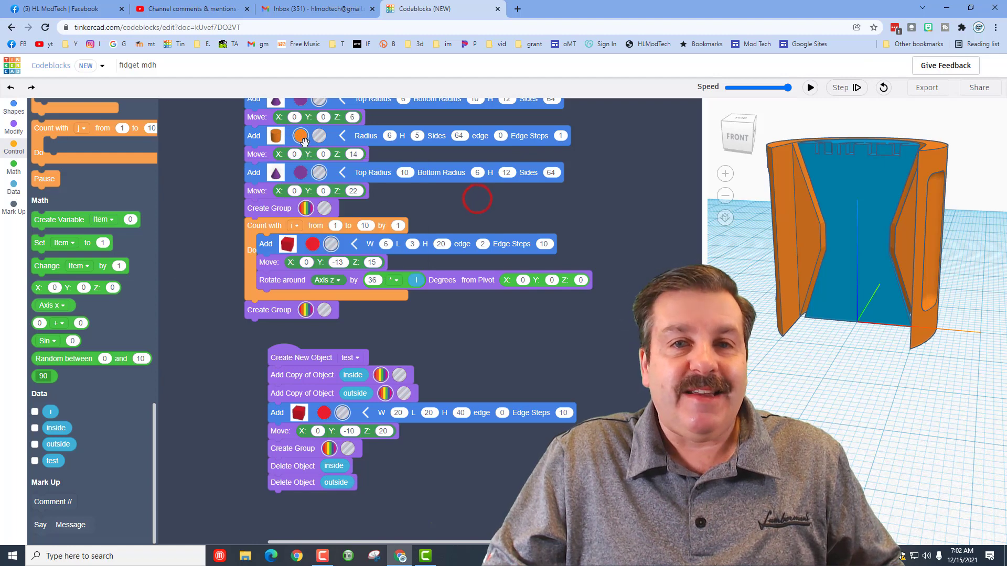
pyautogui.click(810, 87)
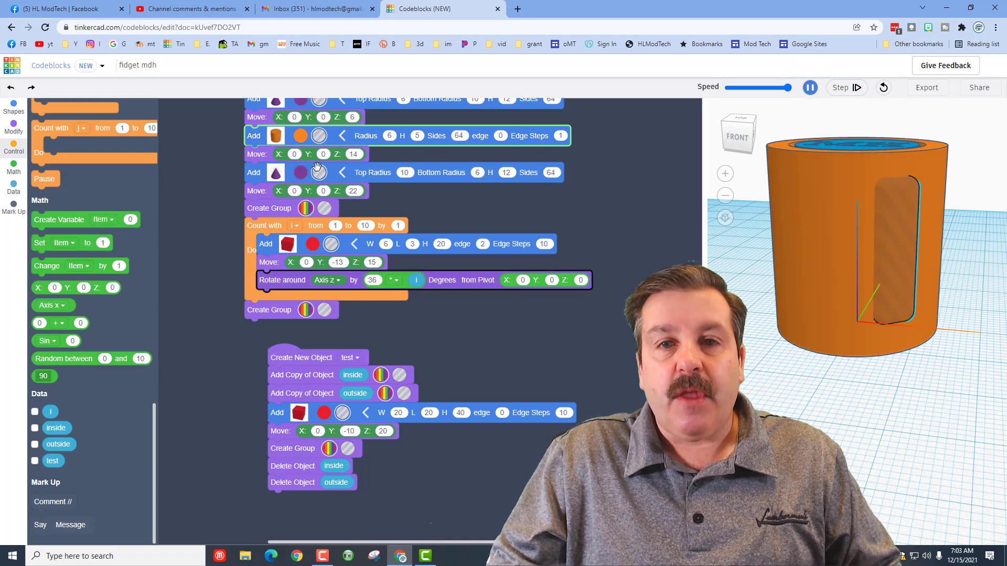
pyautogui.click(810, 87)
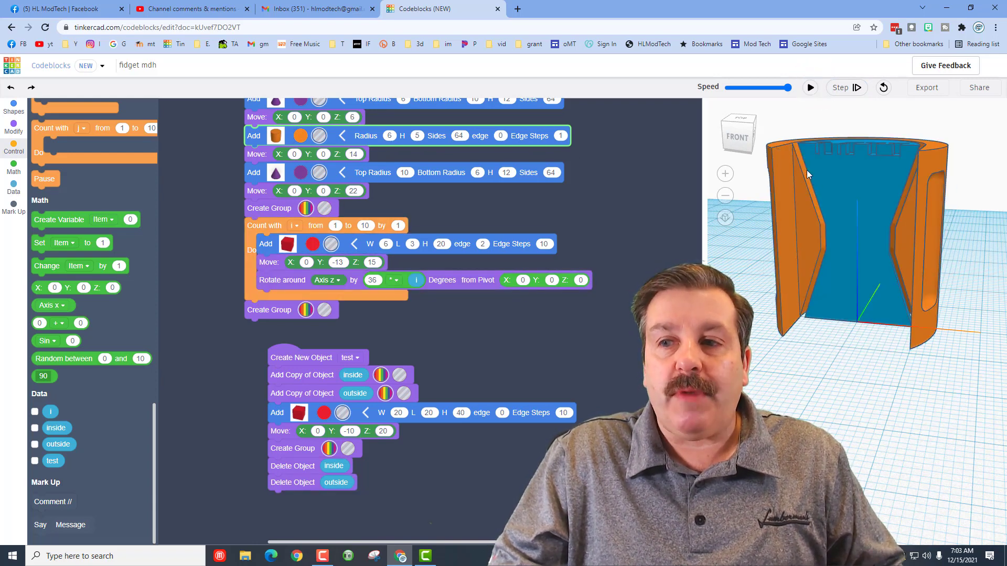
pyautogui.moveTo(898, 314)
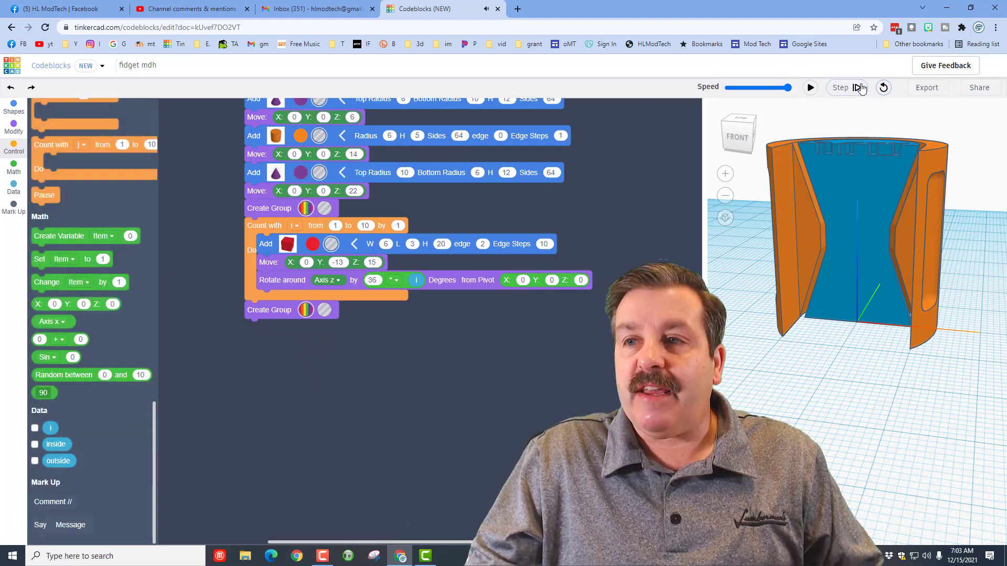
# Rebuild the whole grooved cylinder without the test cut and bring up Export
pyautogui.click(809, 87)
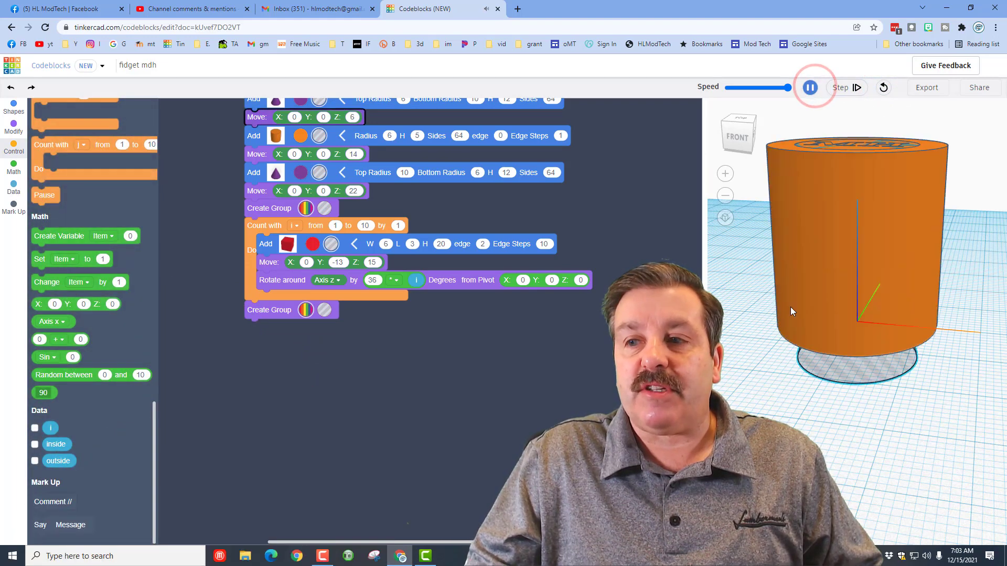
pyautogui.click(808, 87)
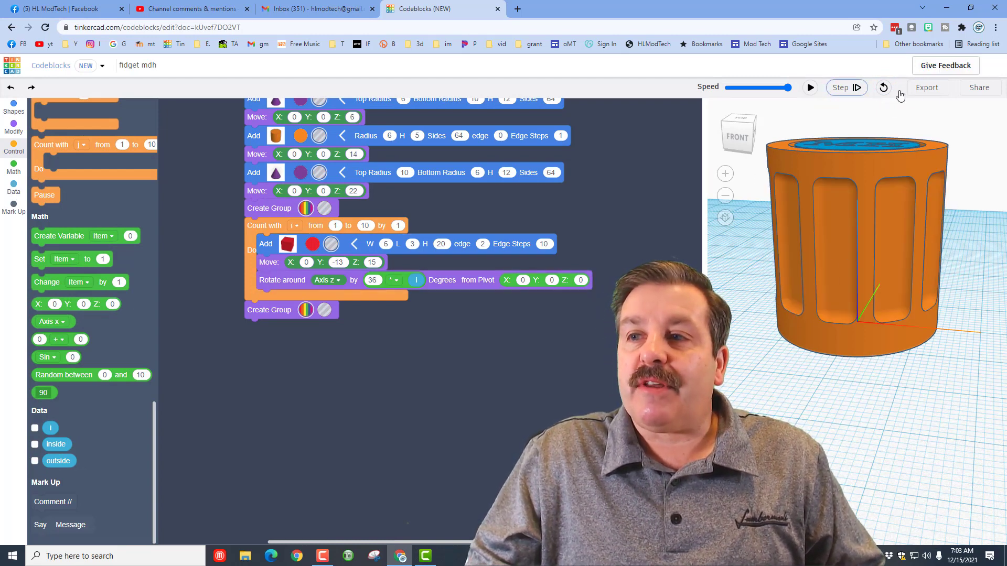
pyautogui.click(926, 87)
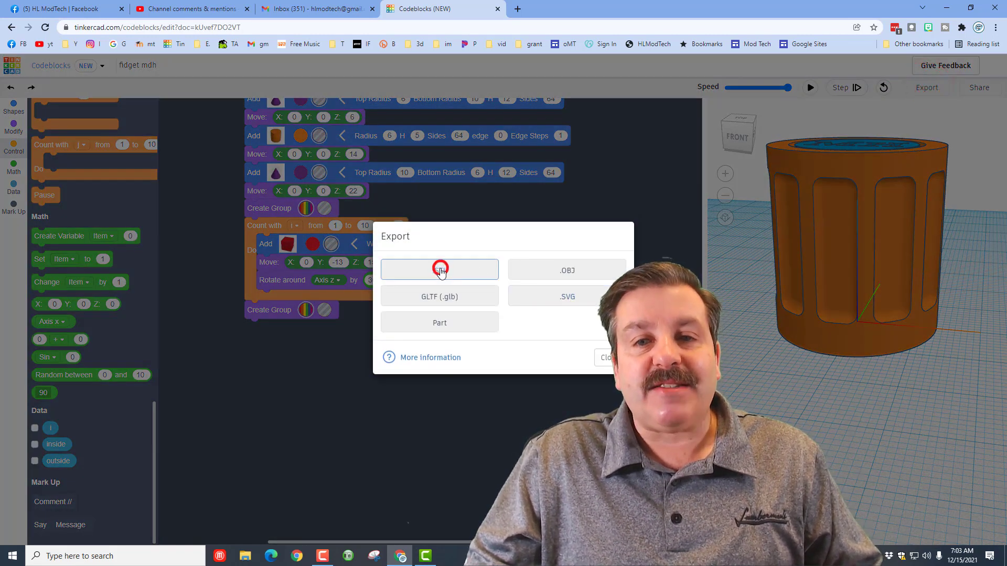
# Export as .STL into the stl folder, named 'fidget mdh v4 blue'
pyautogui.click(440, 269)
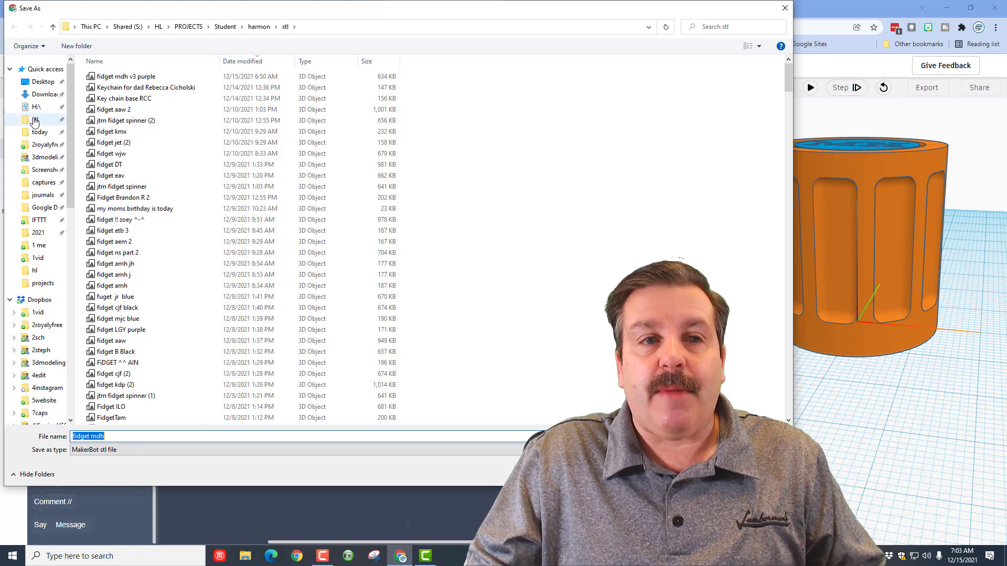
pyautogui.click(34, 120)
pyautogui.write(' v4')
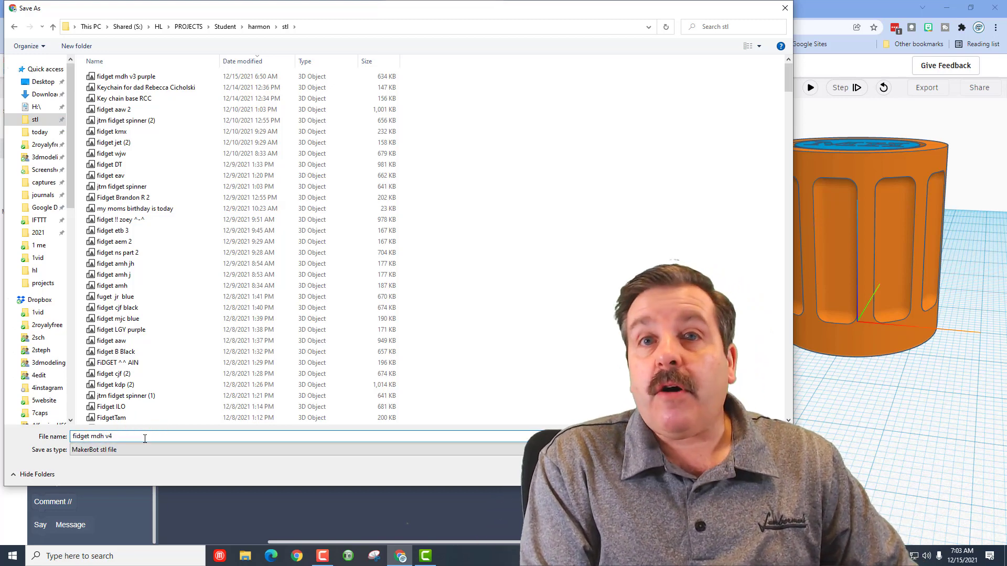
pyautogui.write('blue')
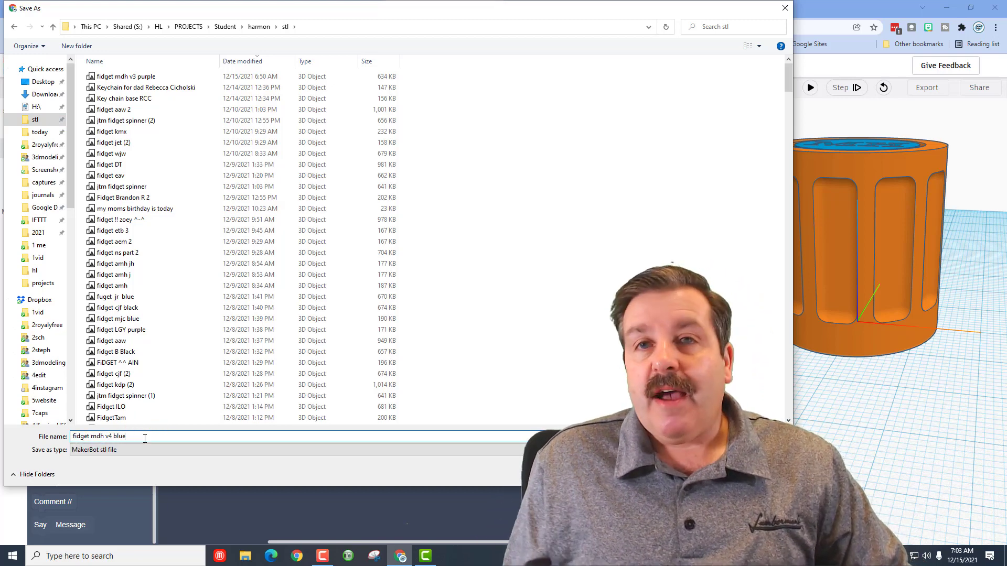